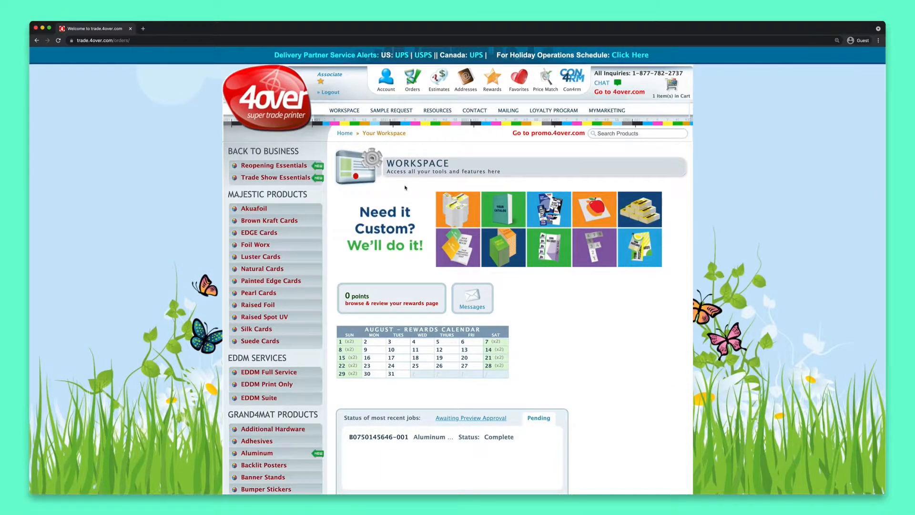
Bring up the Business Cards product builder from Marketing Products.
scroll("down", 3)
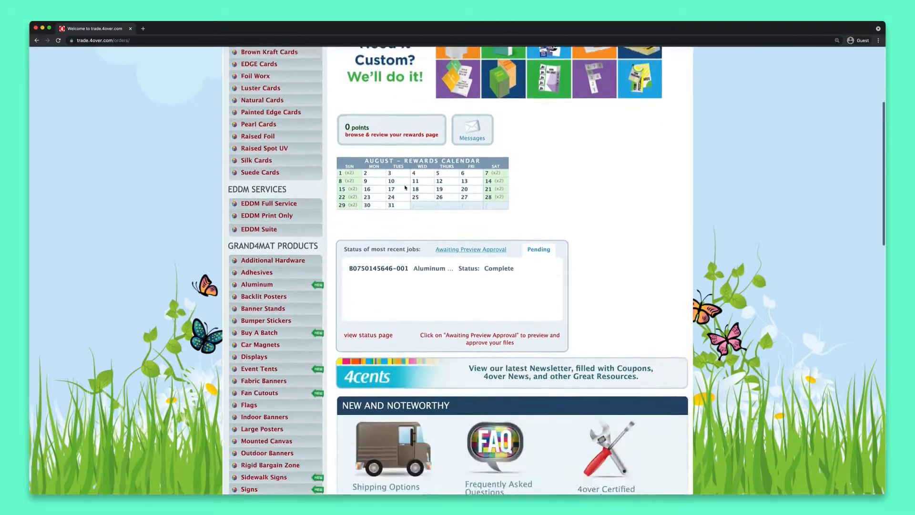
scroll("down", 3)
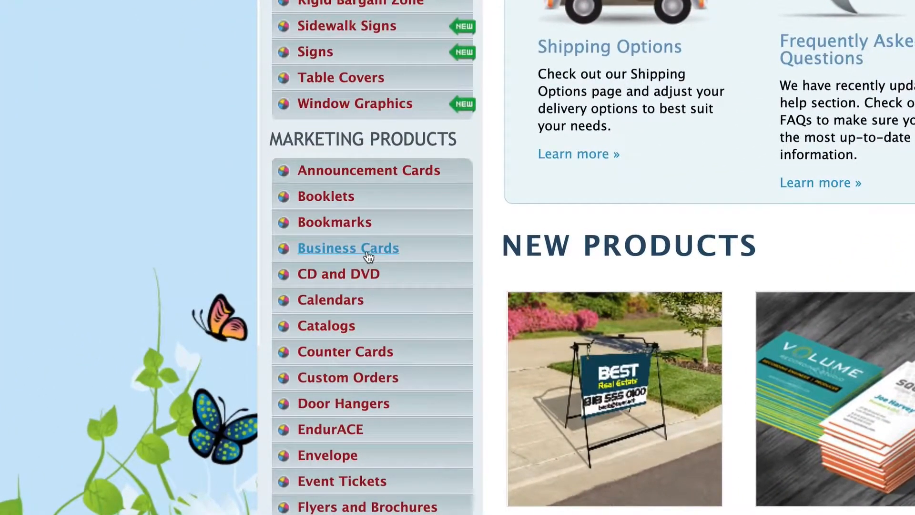
left_click(348, 248)
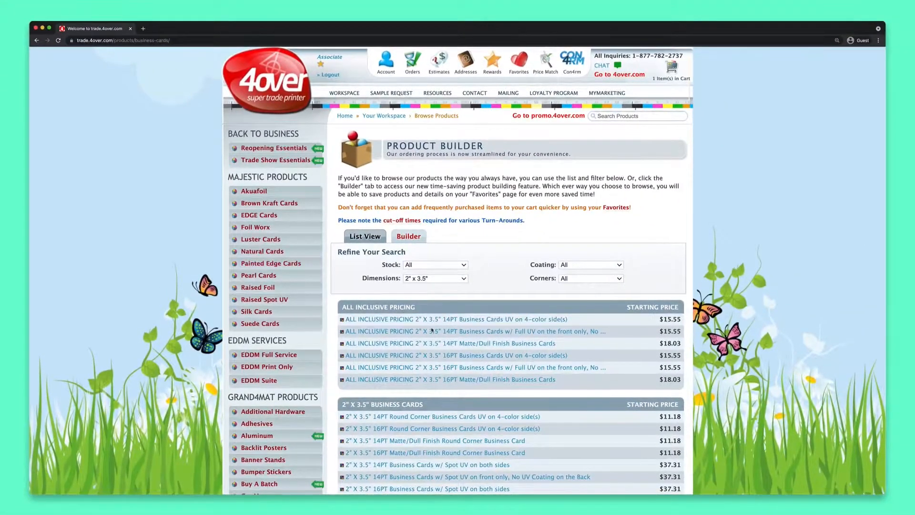
Configure 14PT Full UV front cards: run size 1000, colour 4:4, next-business-day turnaround.
left_click(473, 330)
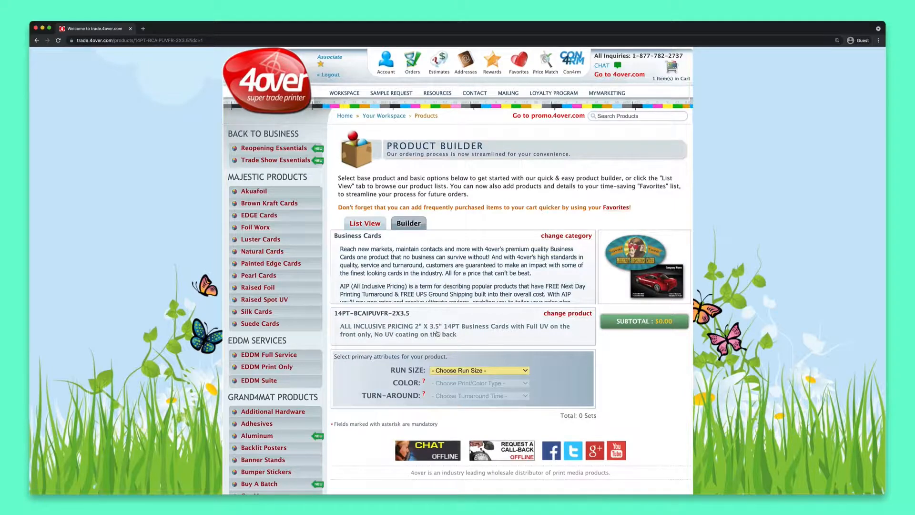
left_click(477, 370)
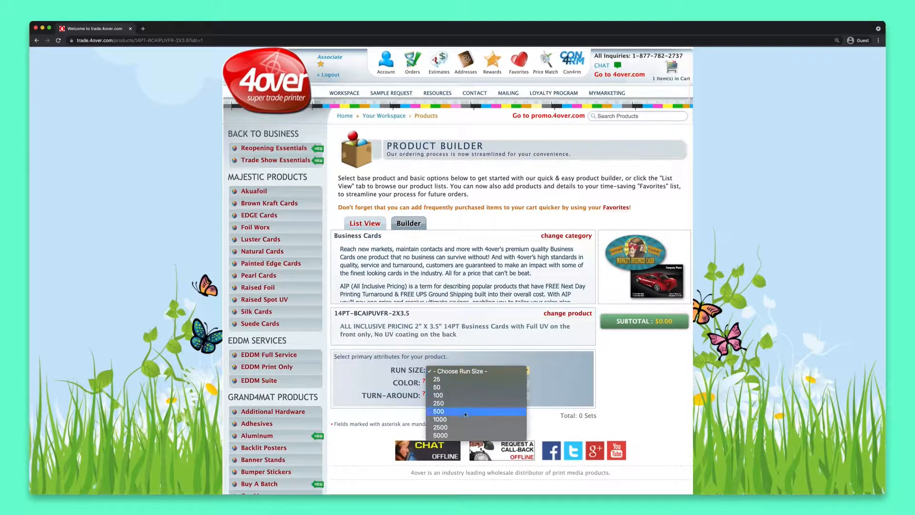
left_click(440, 419)
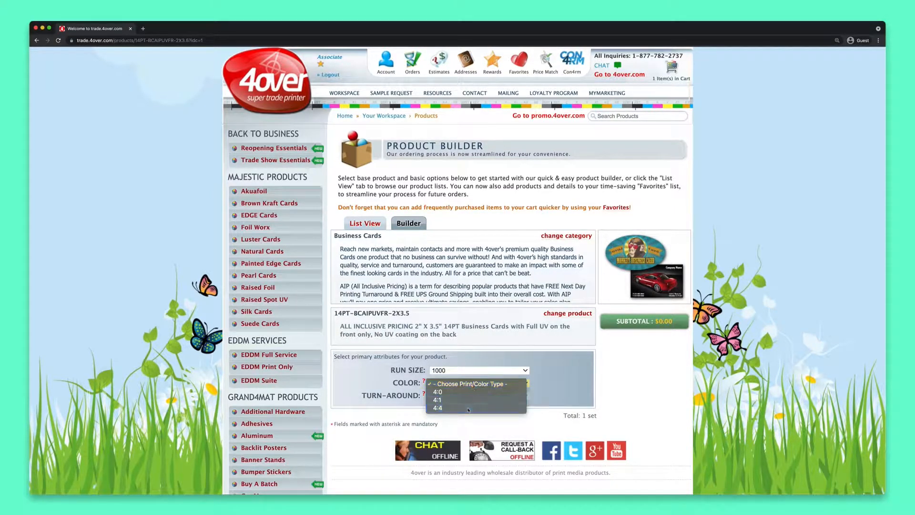
left_click(437, 407)
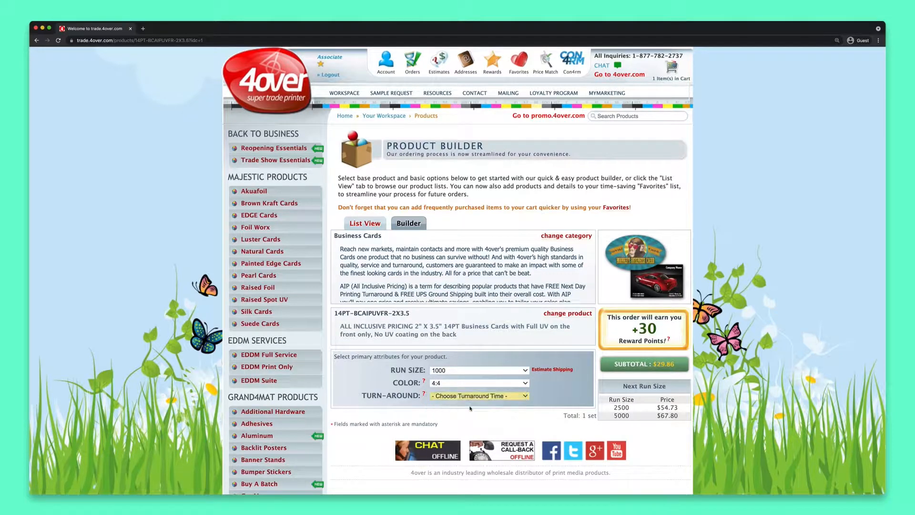
left_click(477, 394)
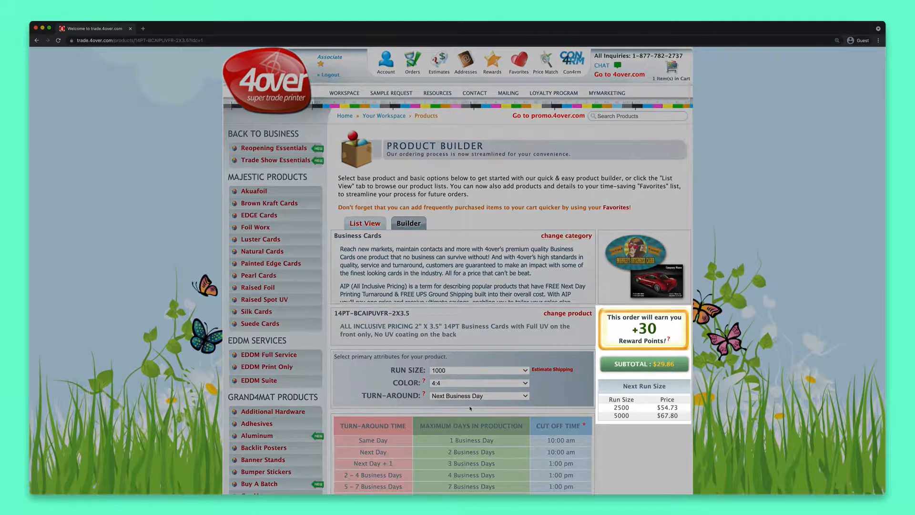
Request a PDF proof and completed-job samples, then generate the single print set.
scroll("down", 3)
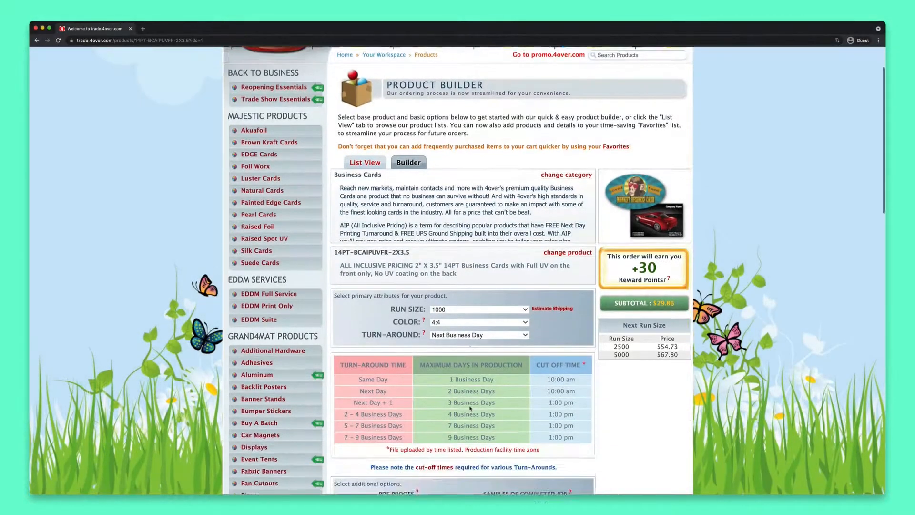
scroll("down", 3)
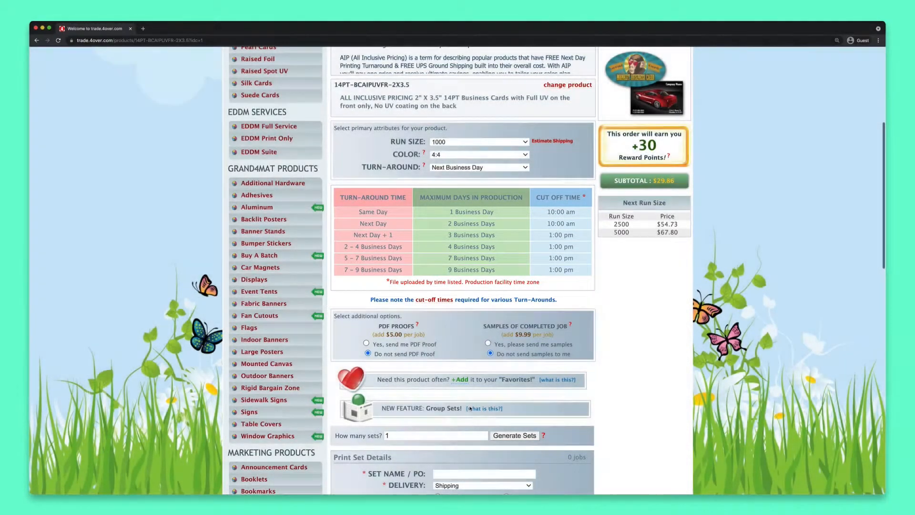
scroll("down", 3)
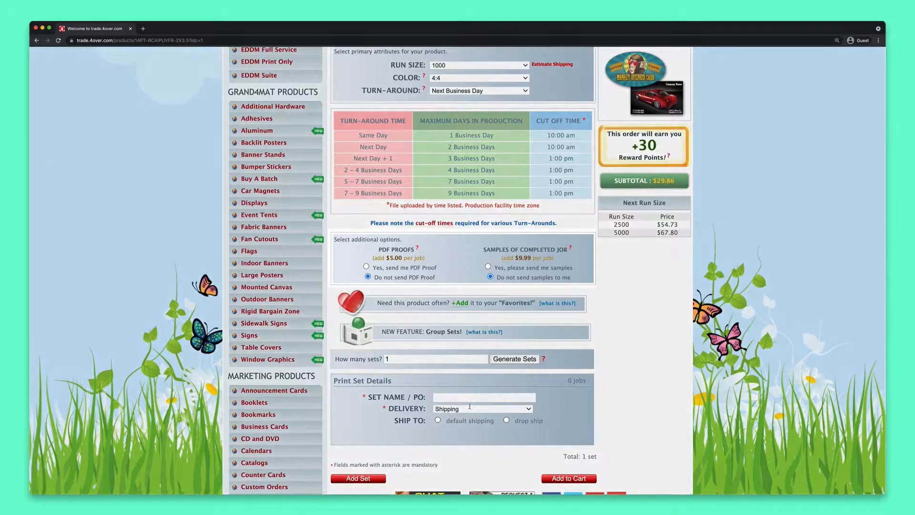
left_click(366, 267)
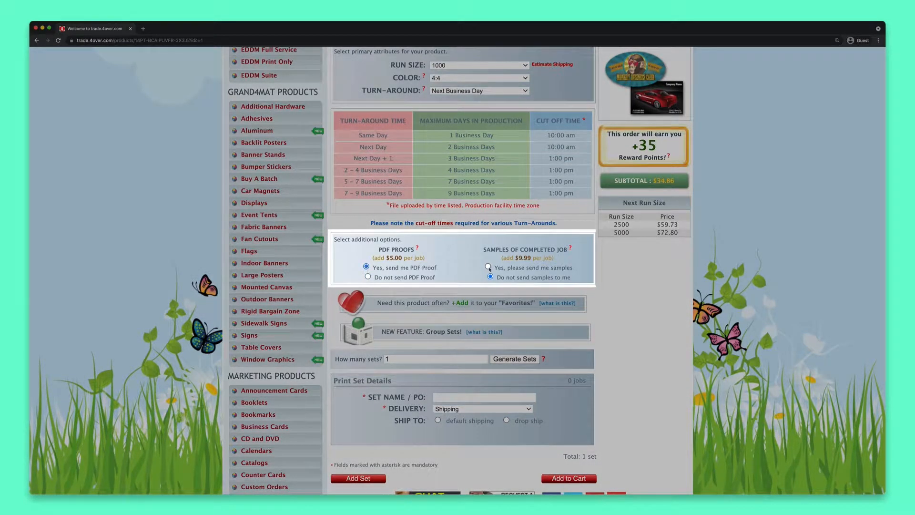
left_click(487, 267)
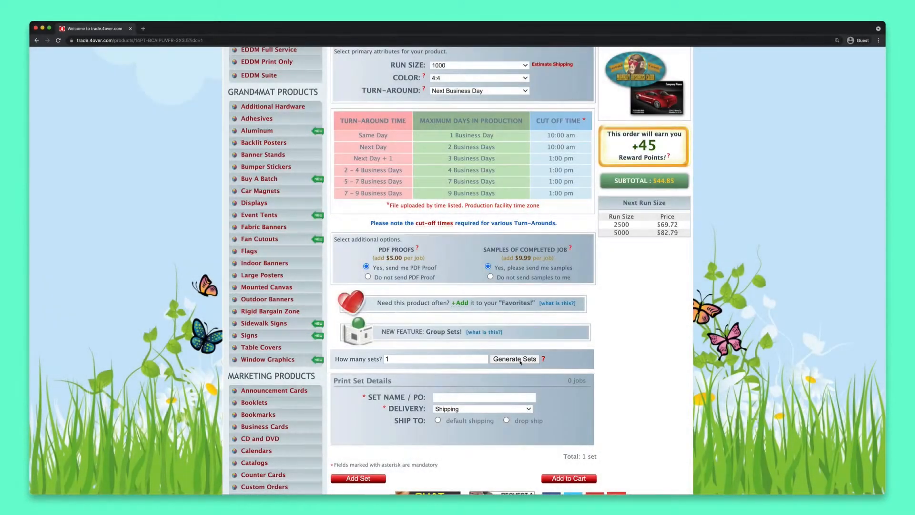
left_click(357, 477)
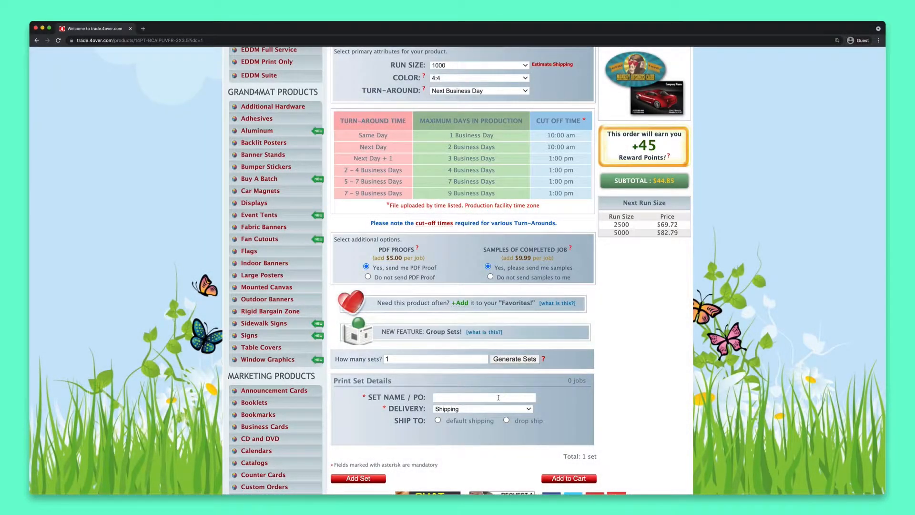
Name the set 'Real Estate Business Cards', drop-ship with FREE Ground Shipping, and add to cart.
type("Real Estate Business Cards")
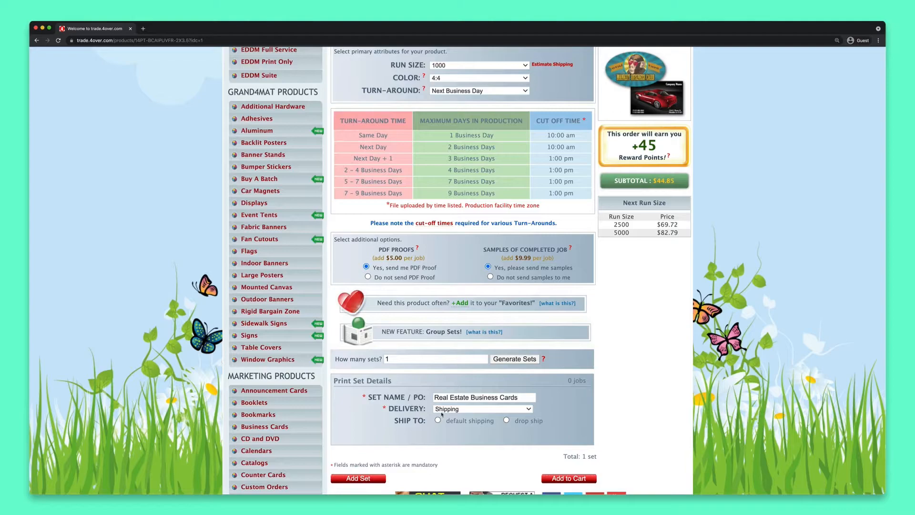
left_click(438, 420)
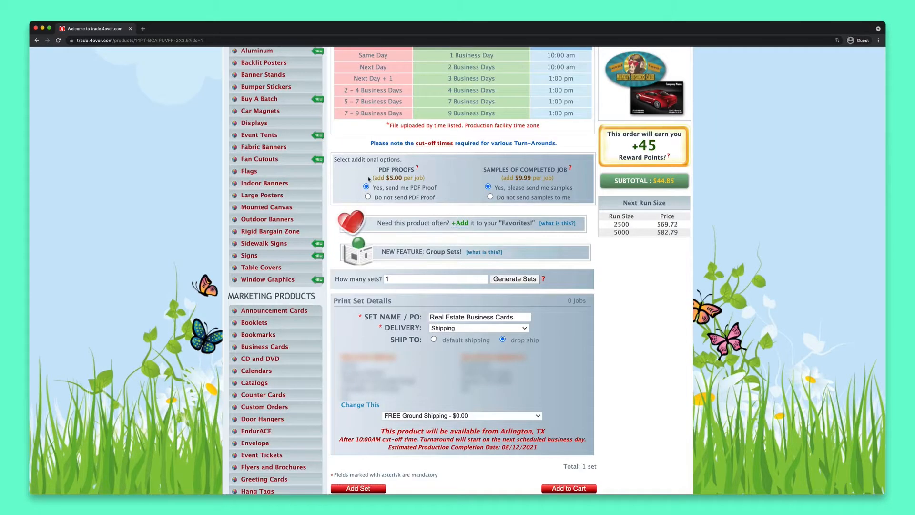
left_click(460, 415)
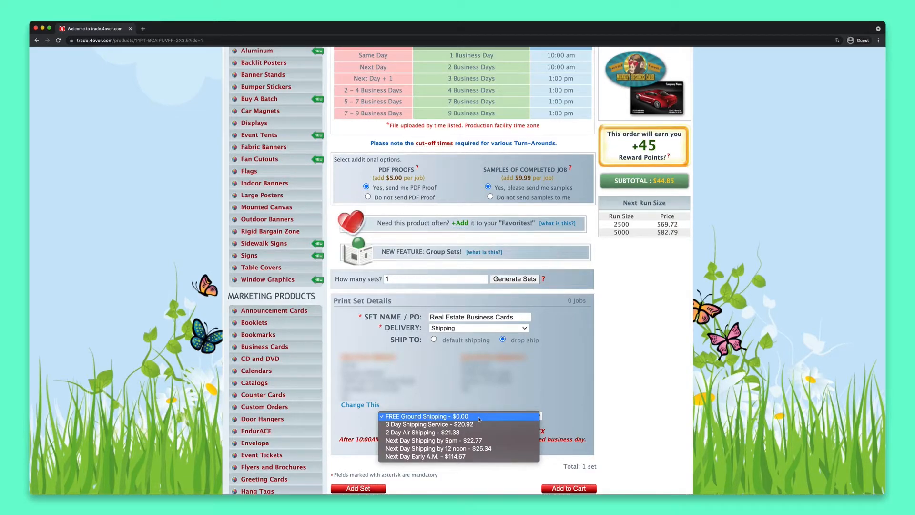
left_click(426, 416)
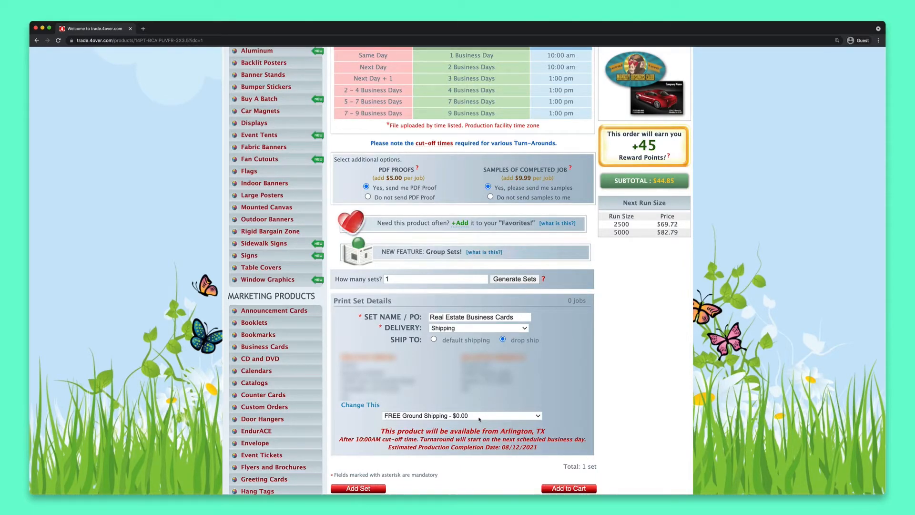
left_click(567, 488)
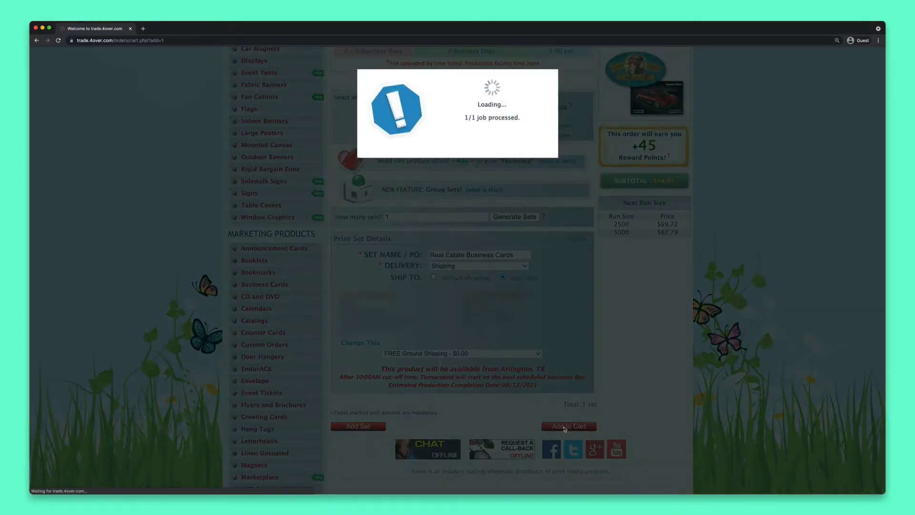
left_click(568, 426)
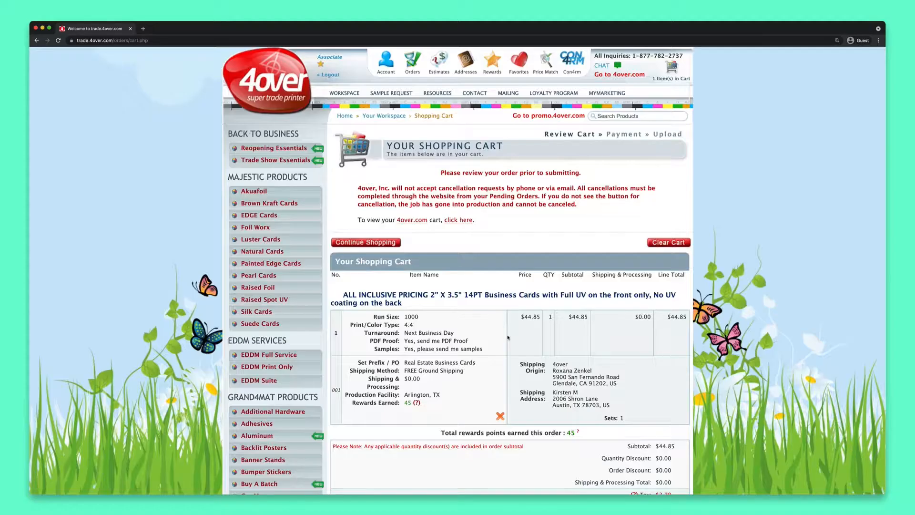